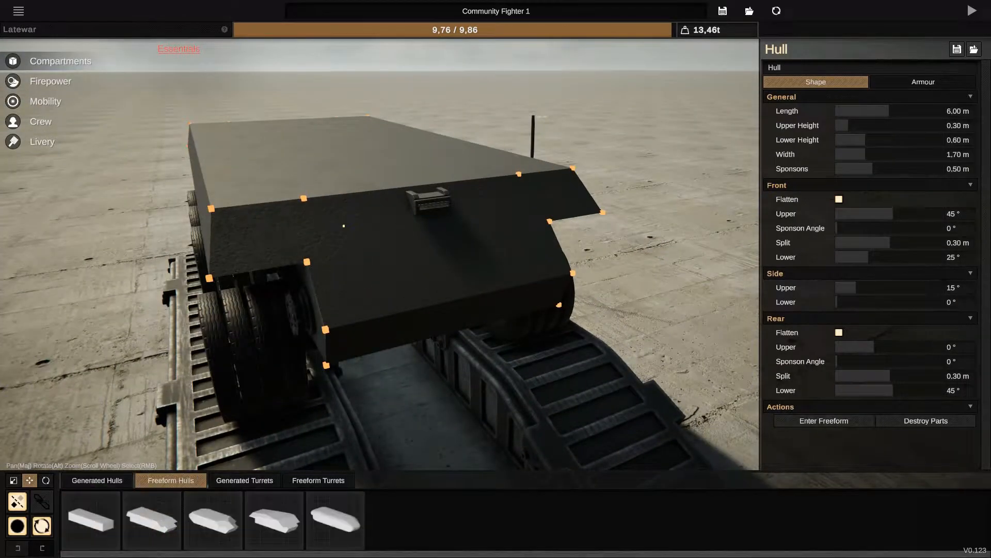
Convert the generated sloped hull into an editable freeform cast hull after trying a box preset
click(823, 421)
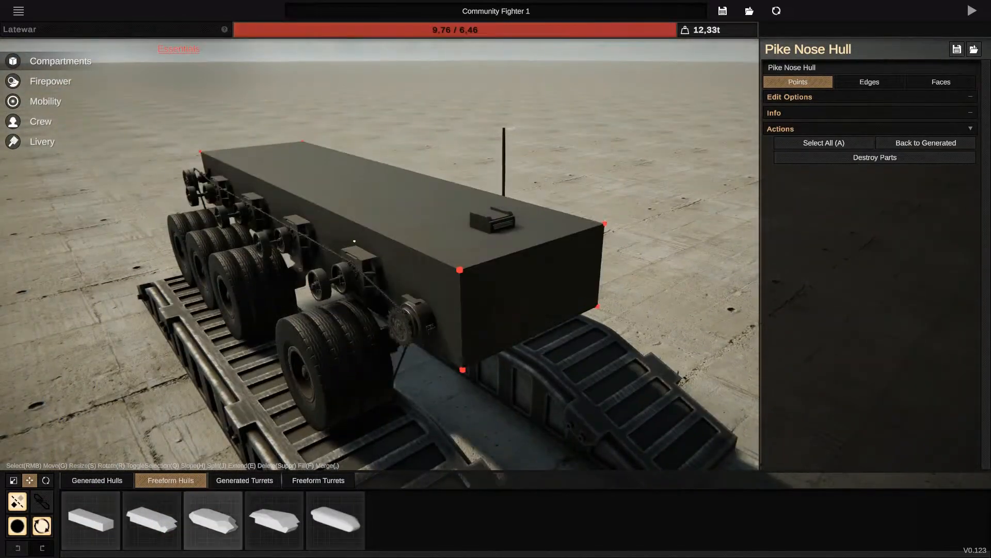
click(97, 480)
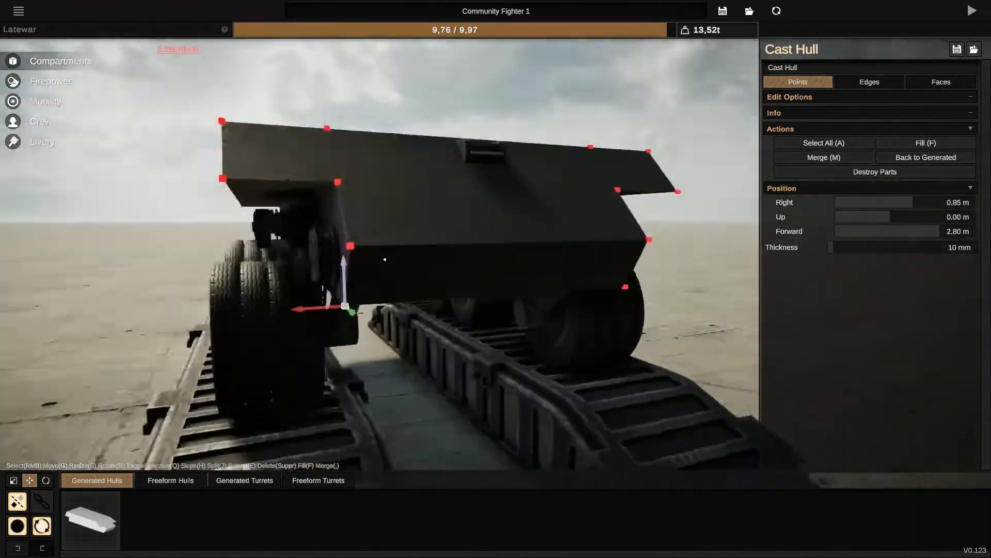
Pull the long side face so the lower hull angles inward under the wider upper deck
click(941, 81)
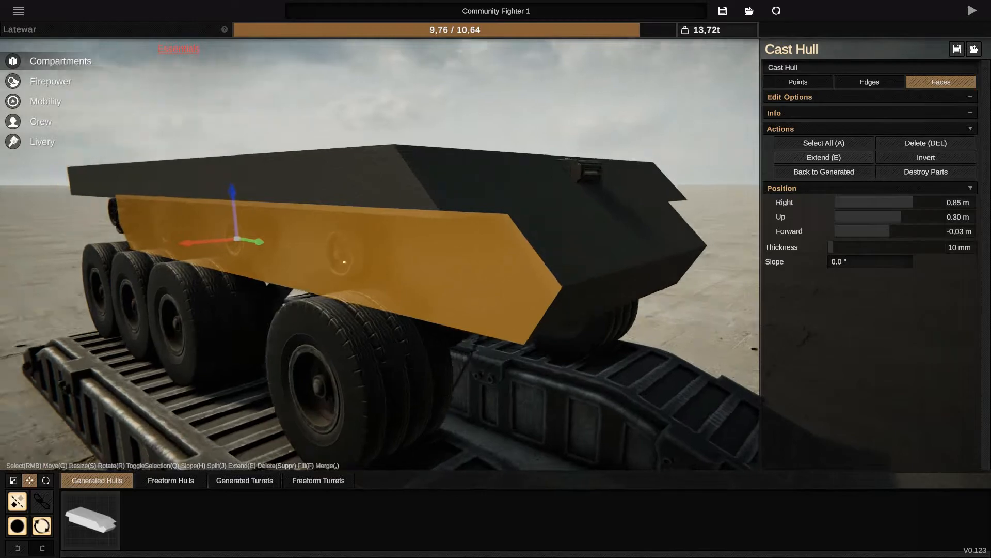
click(798, 81)
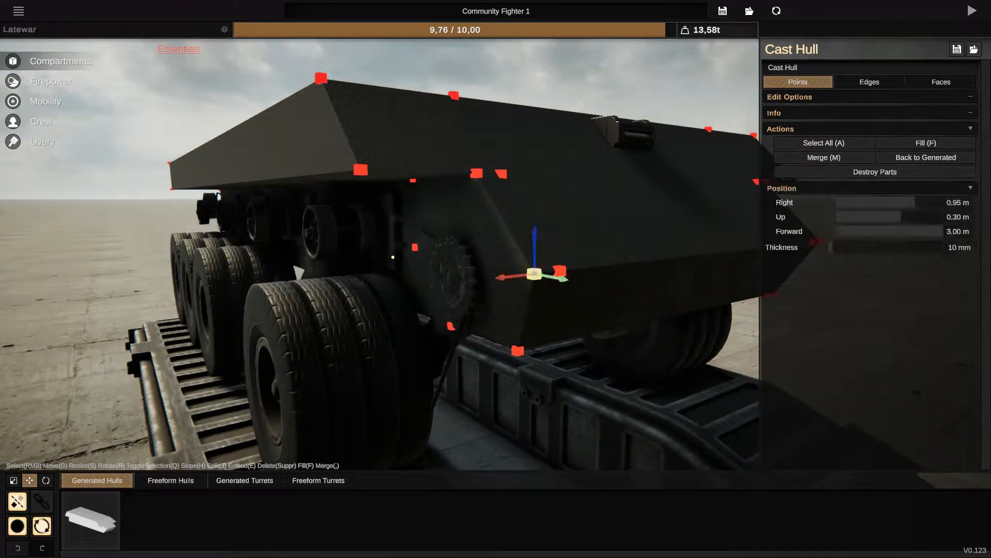
Extend the small angled nose-corner face to fill out the lower front side of the hull
drag(536, 271, 502, 172)
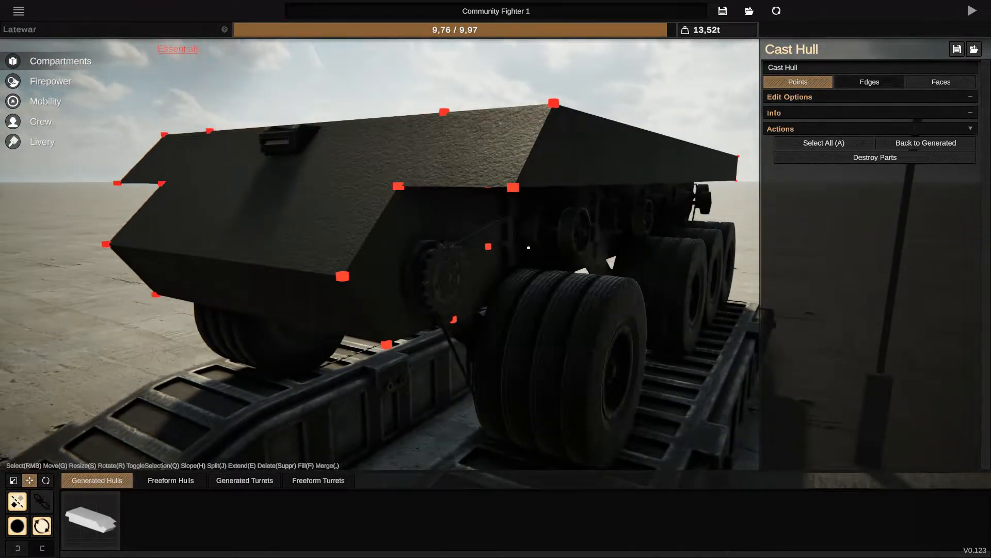
click(941, 82)
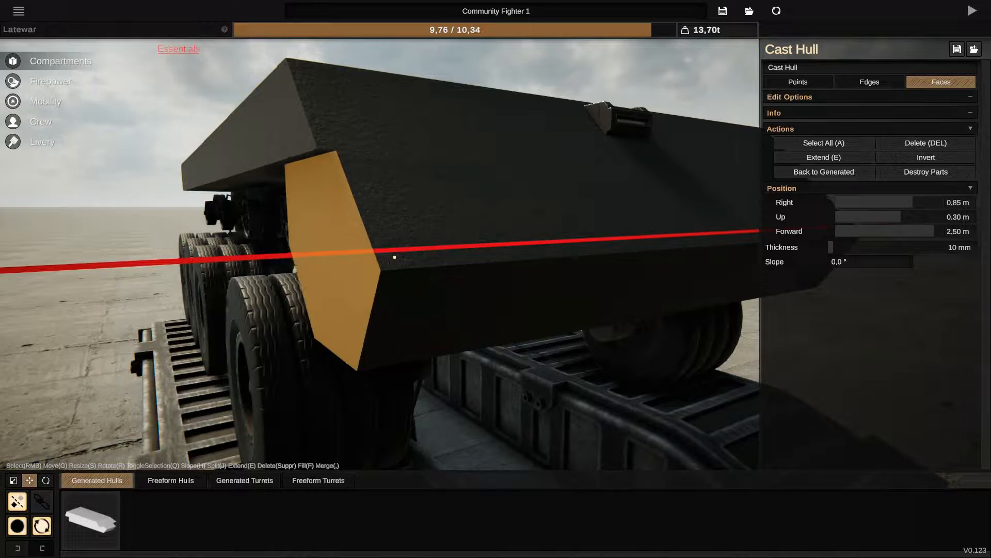
click(798, 81)
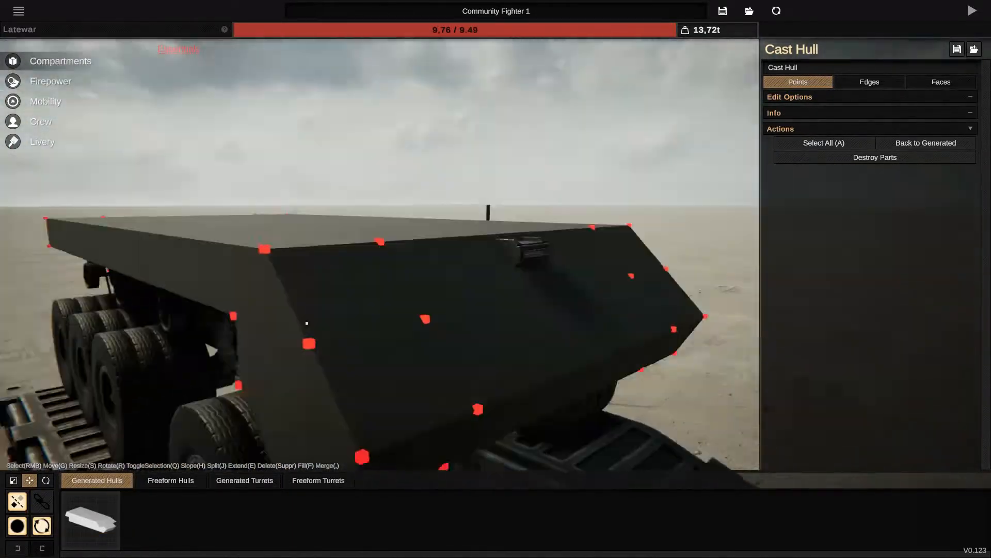
Step the rear corner and nose-top faces inward using alternating face and point edits
click(941, 81)
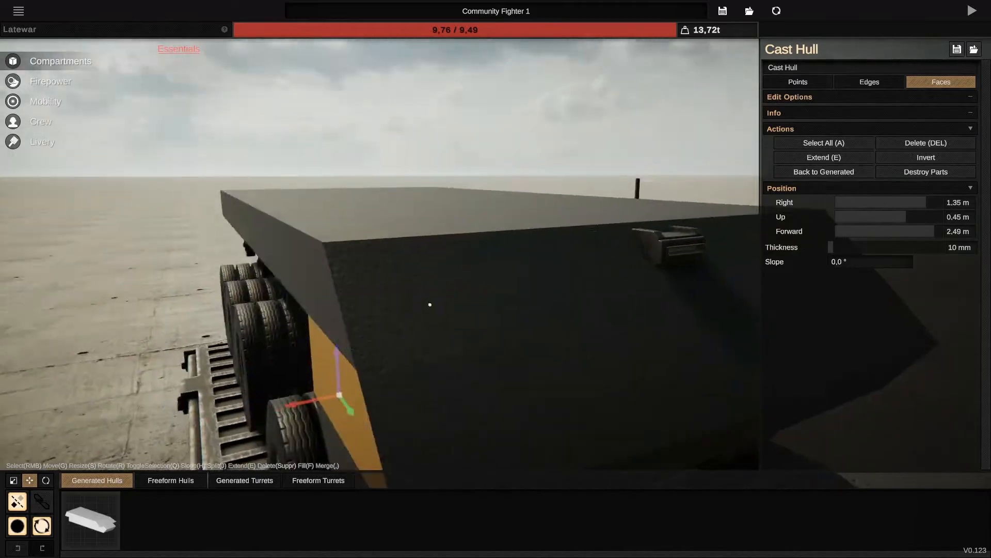
click(797, 82)
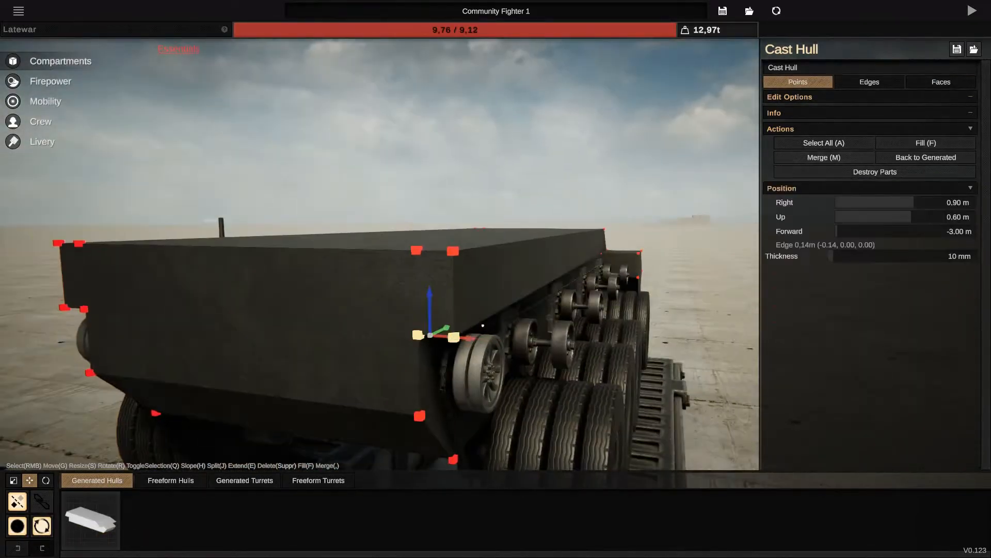
click(942, 82)
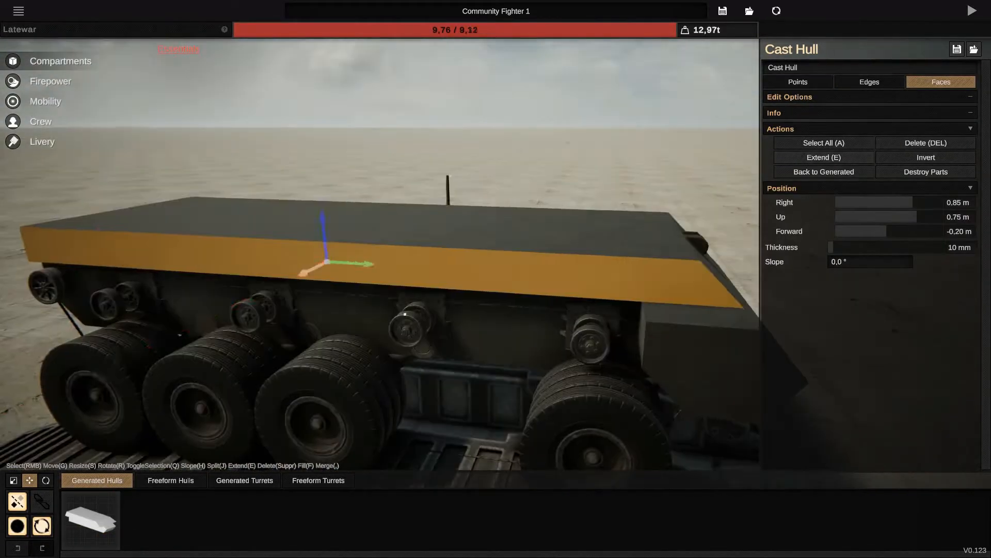
click(797, 82)
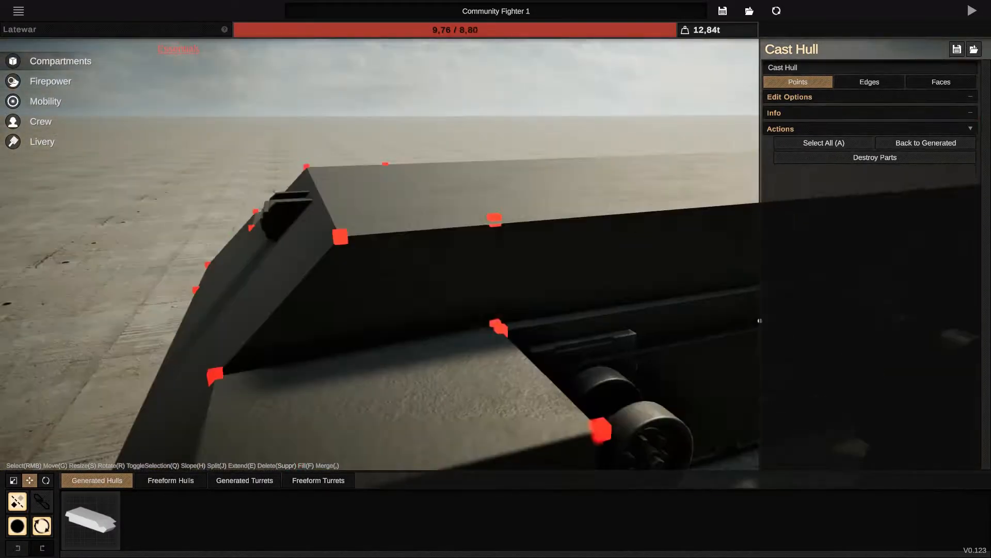
click(941, 81)
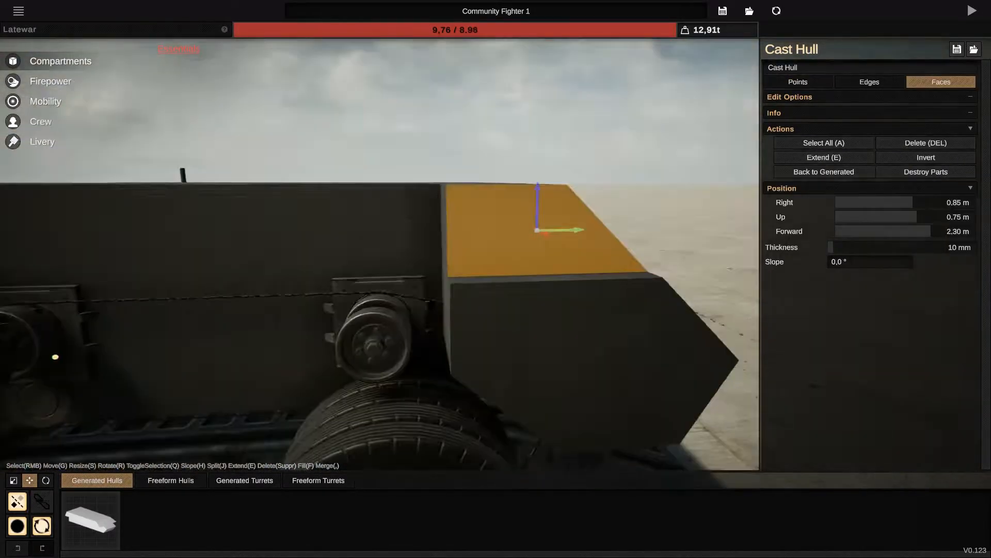
click(797, 82)
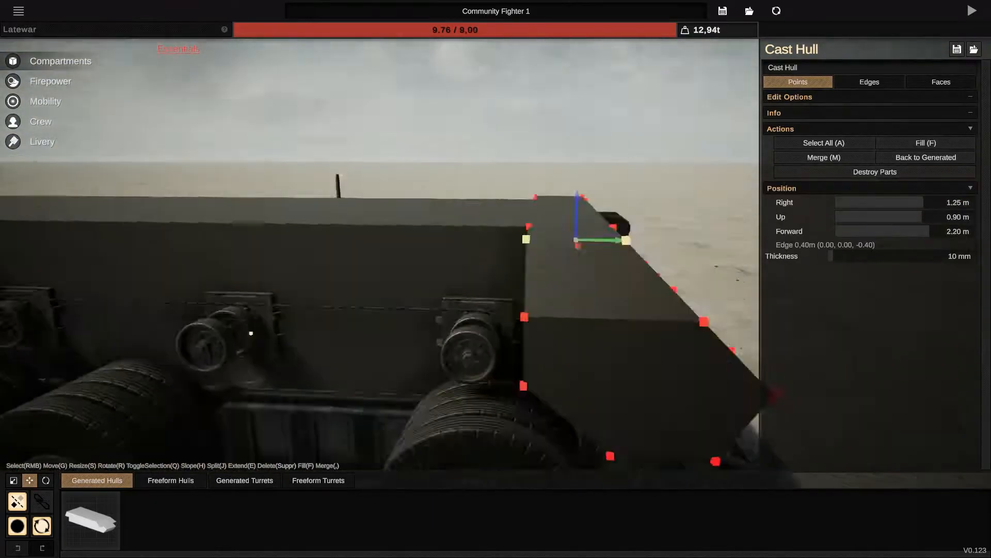
Move the long upper side inward into a ledge over the wheels and save the blueprint
click(941, 82)
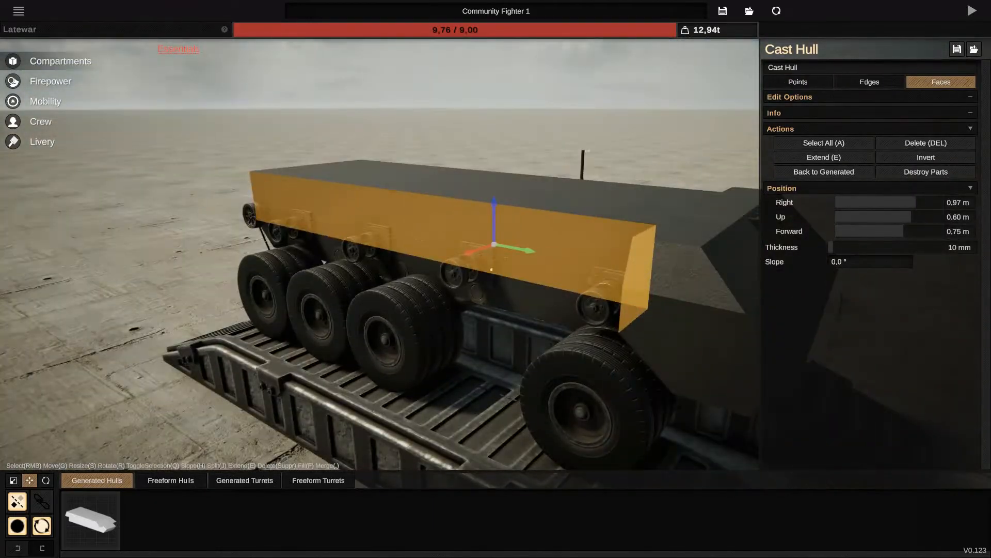
click(797, 81)
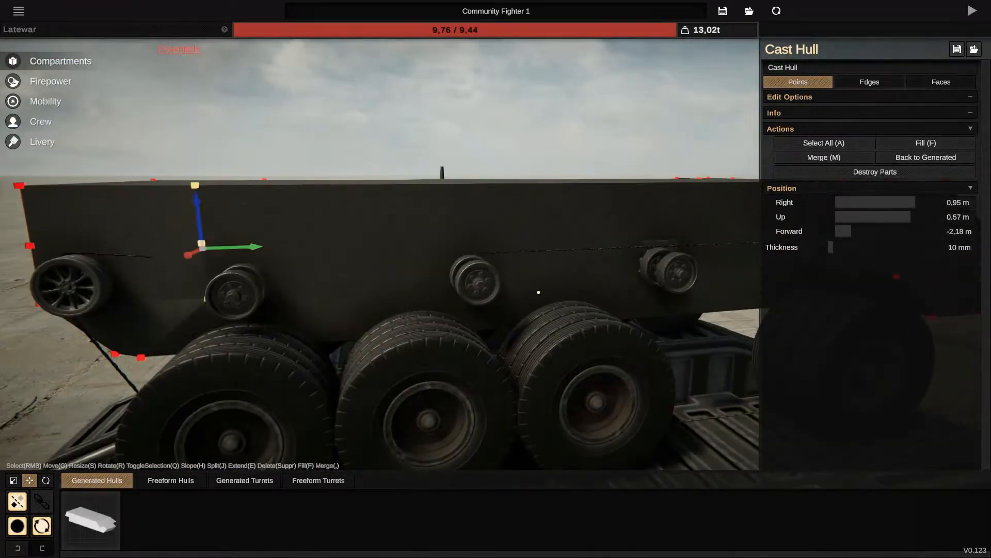
click(941, 81)
text(3)
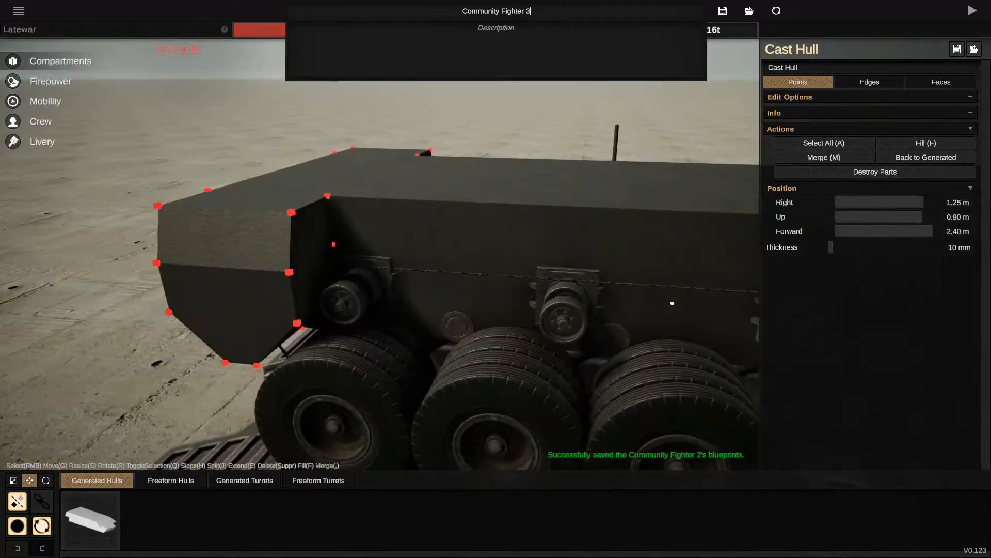
Confirm the blueprint name and place the angled freeform turret preset on the turret ring
click(941, 82)
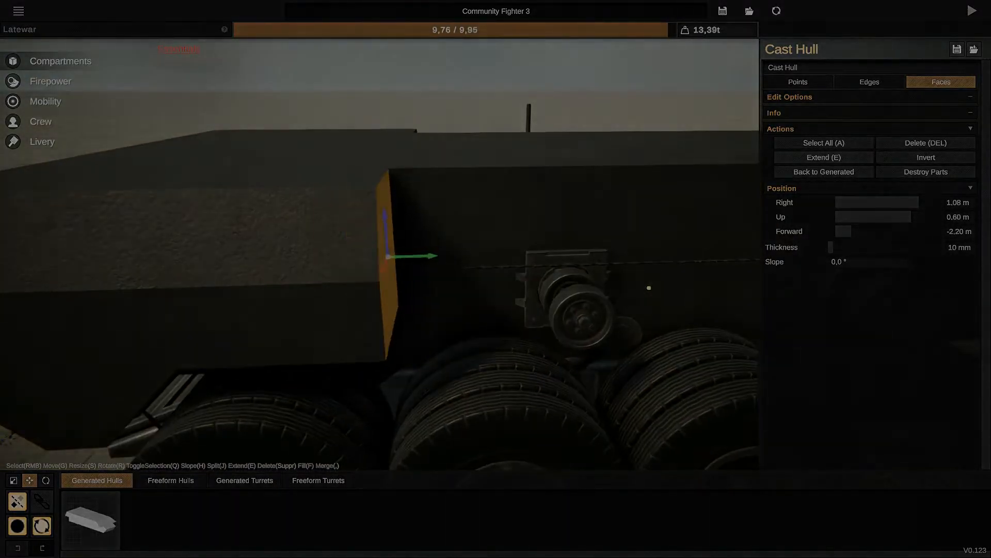
click(318, 481)
text(M)
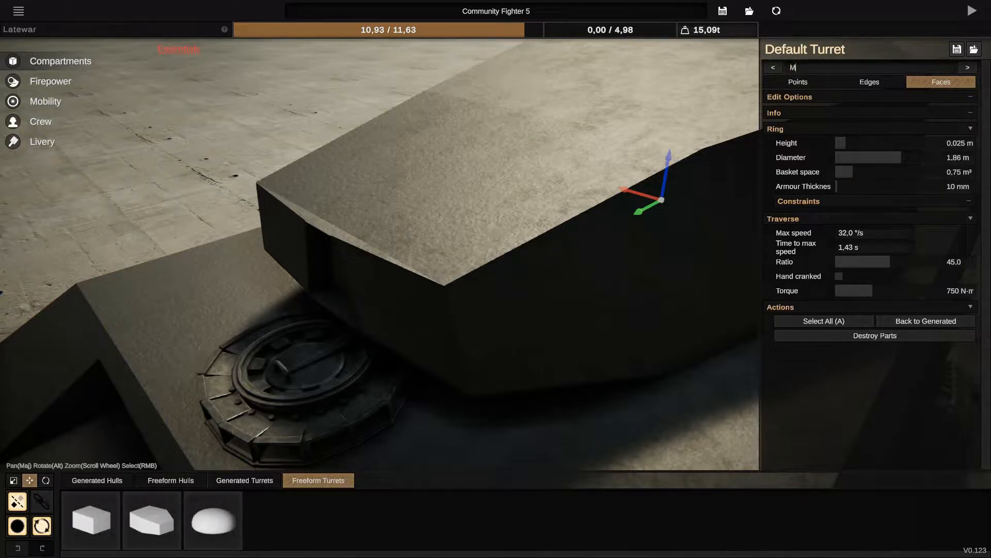
Name the main turret and shrink the gun rotator to a 0.10 m ring limited to -60° and 20°
text(ain Turret)
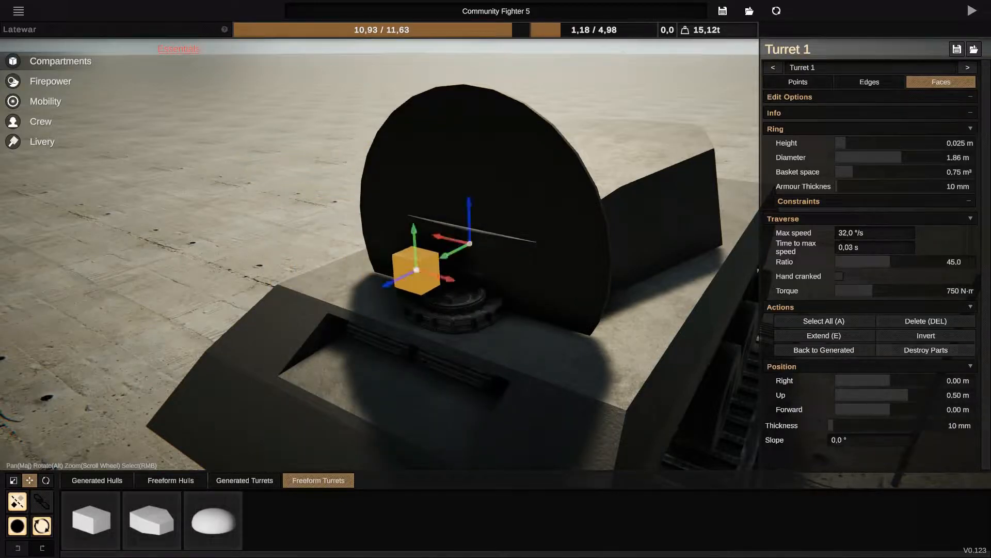
drag(879, 157, 835, 157)
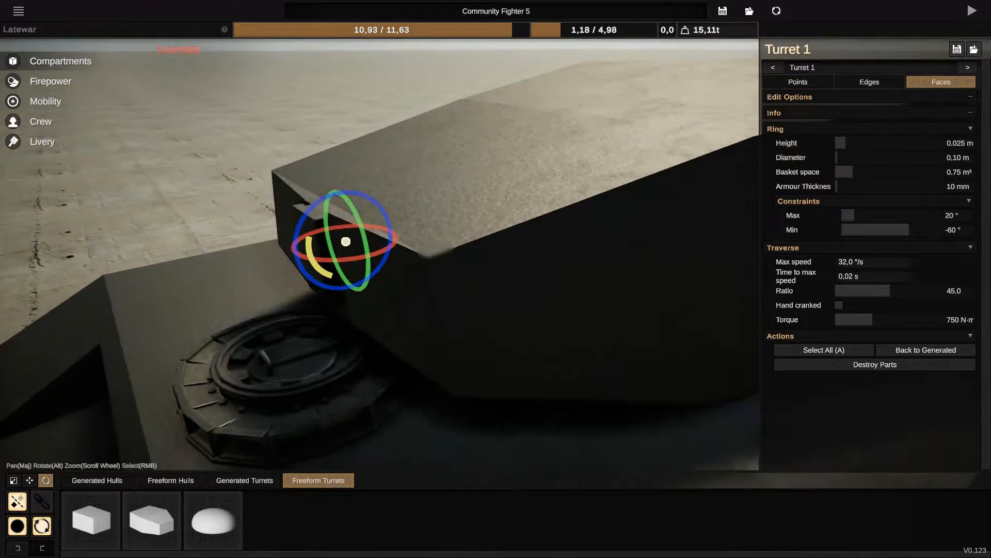
Rotate the small gun rotator into position against the boxy turret housing
drag(342, 241, 449, 366)
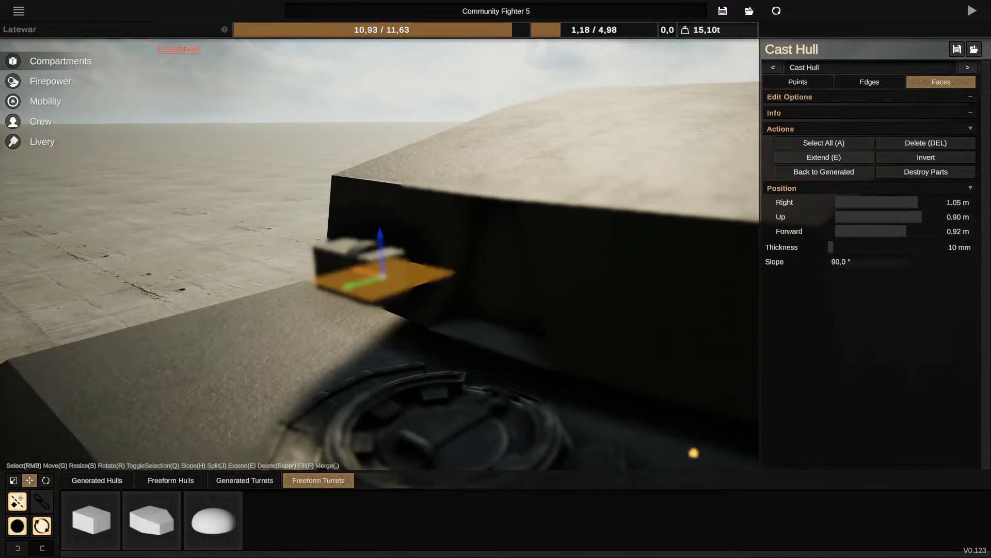
Mount a gun mantlet with a short cannon onto the small gun rotator
click(926, 143)
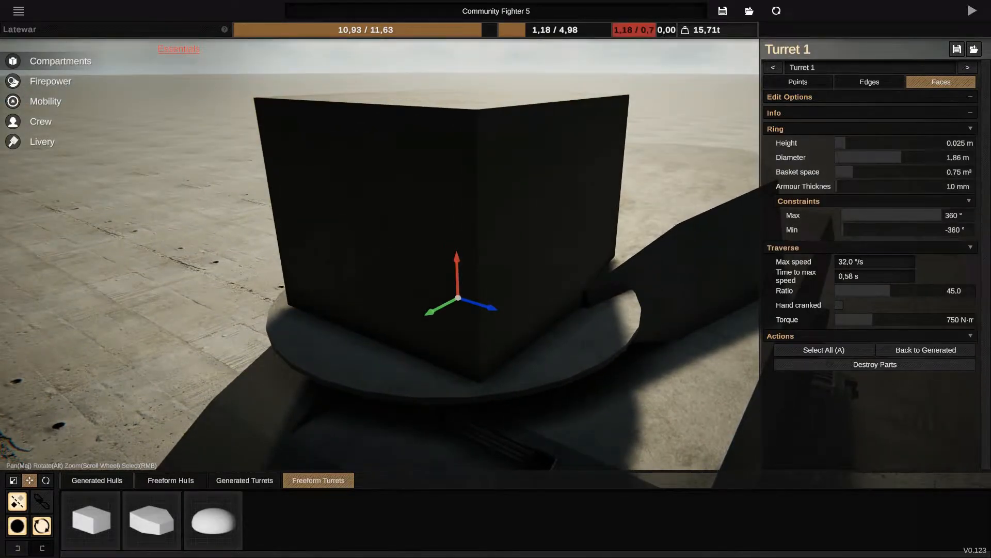
click(824, 349)
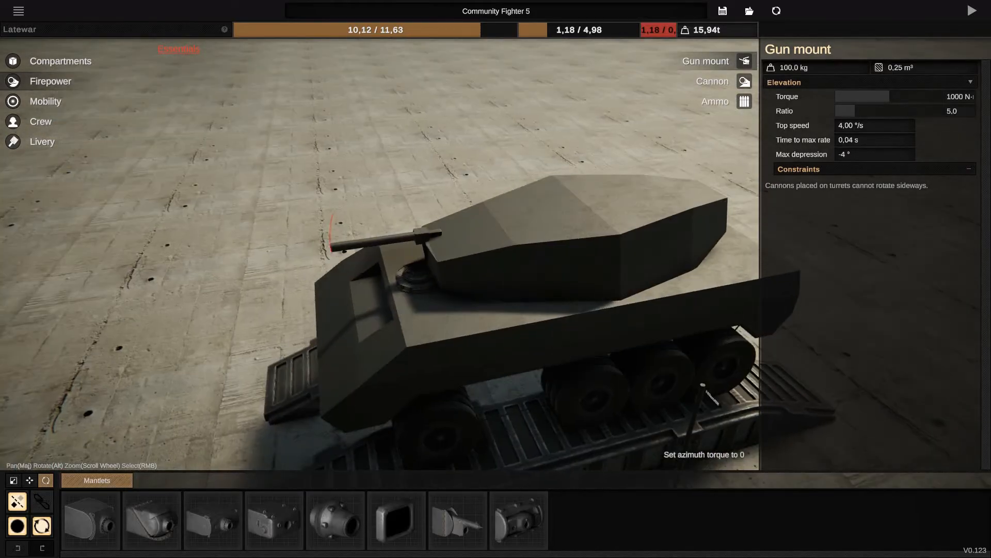
Review gunner and loader crew assignments and lock the rotator's traverse to 0° both ways
click(41, 122)
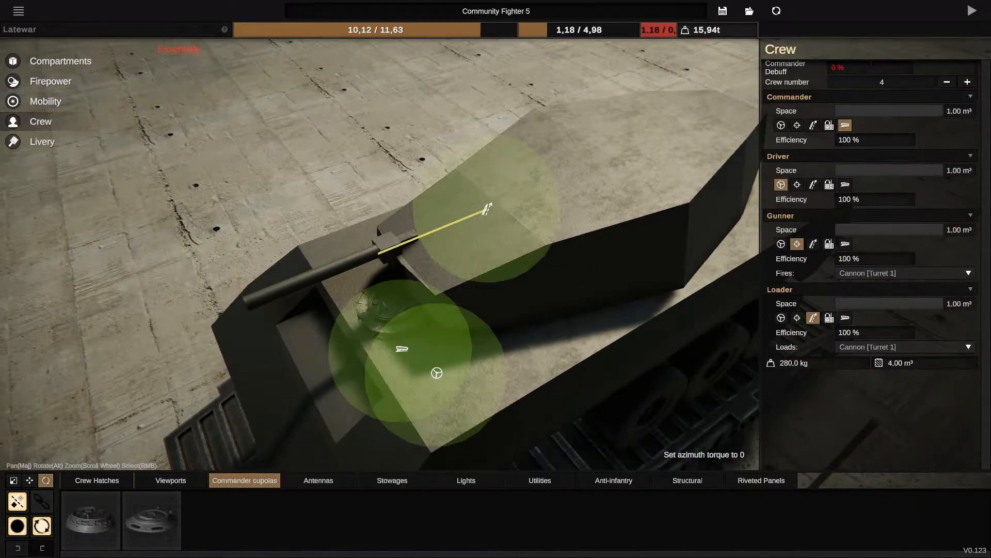
click(170, 480)
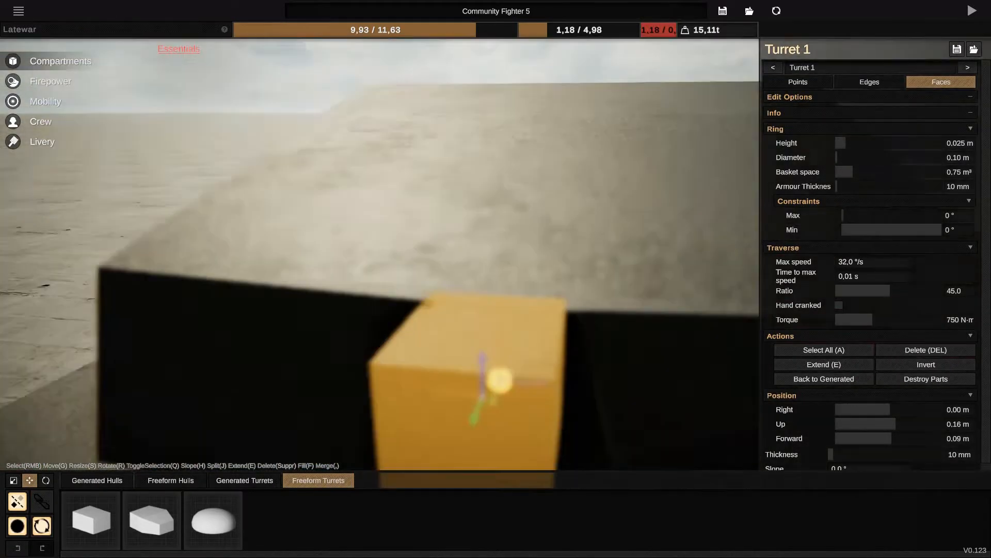
Reshape the rotator's armour box around the cannon and cap gun elevation at 0°
click(798, 81)
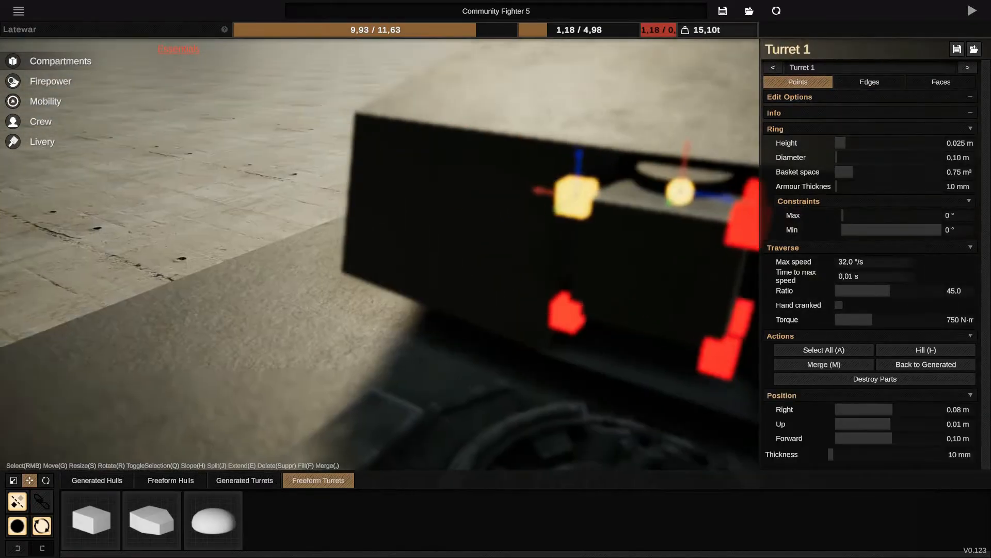
click(941, 82)
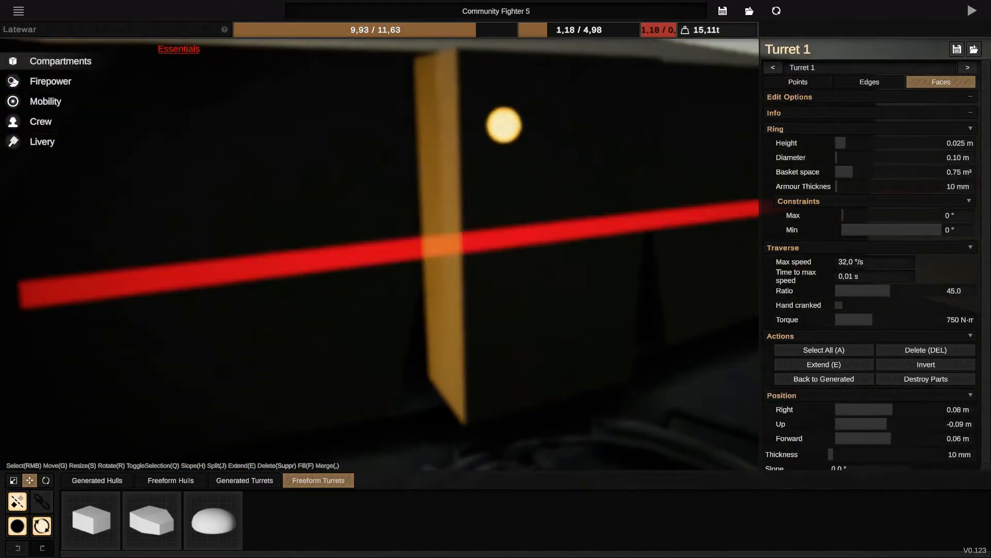
click(797, 82)
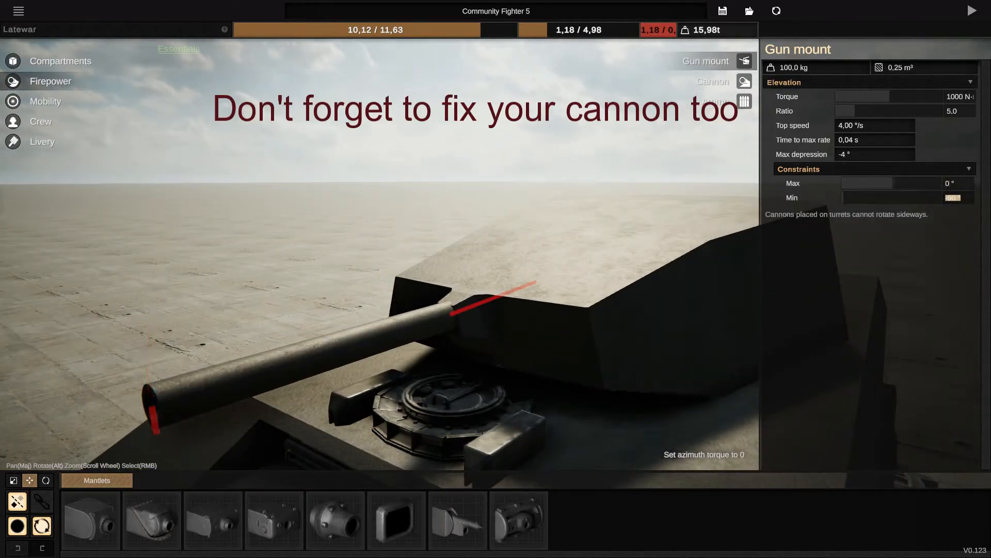
Set the cannon to 10 segments, save as Community Fighter 6, and start a test drive
click(712, 81)
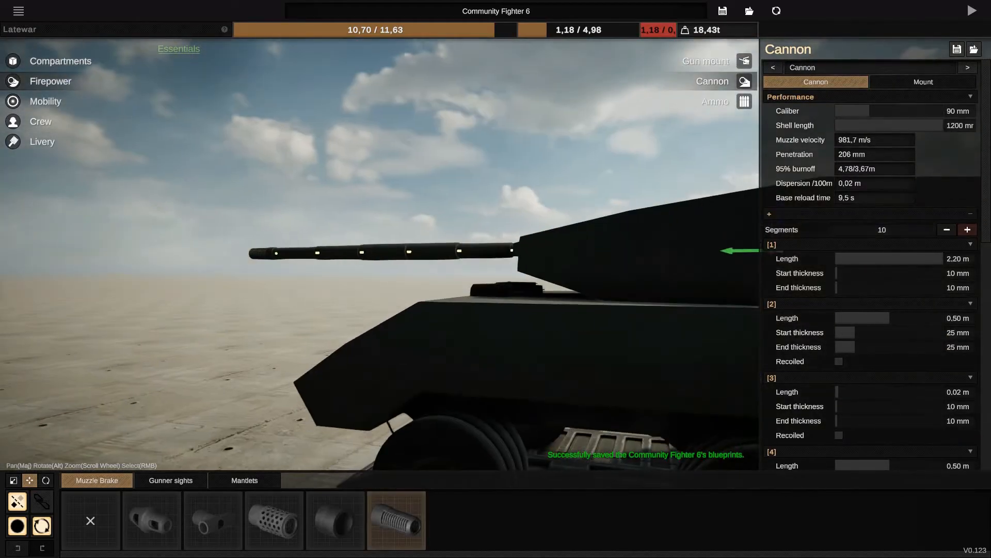
click(969, 10)
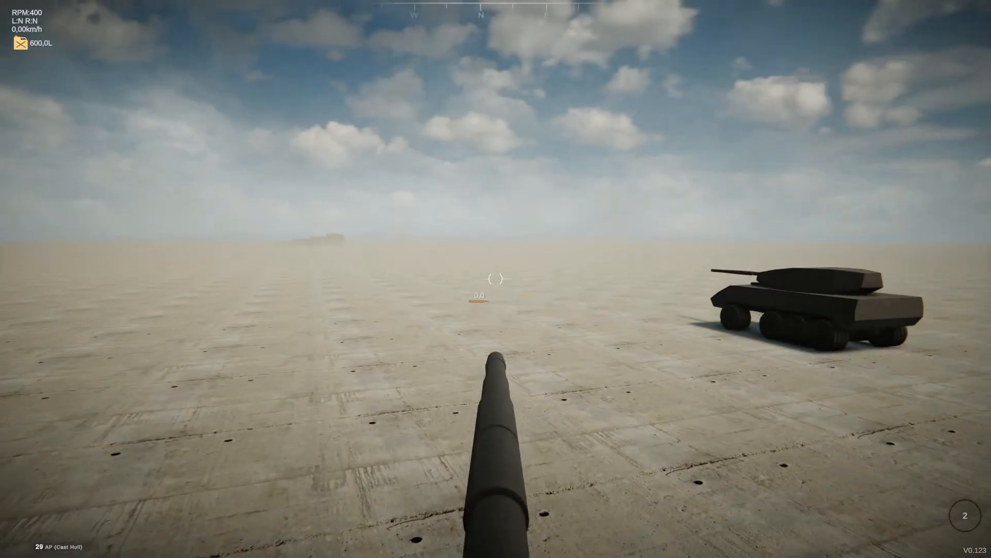
Exit the test drive and reopen the Gun Rotator turret beside the cannon for editing
click(496, 277)
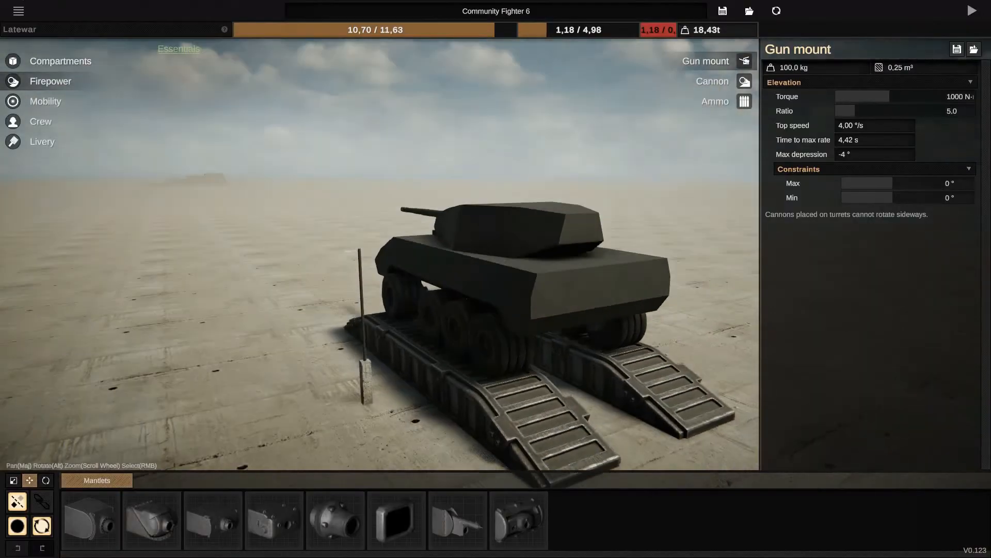
click(713, 80)
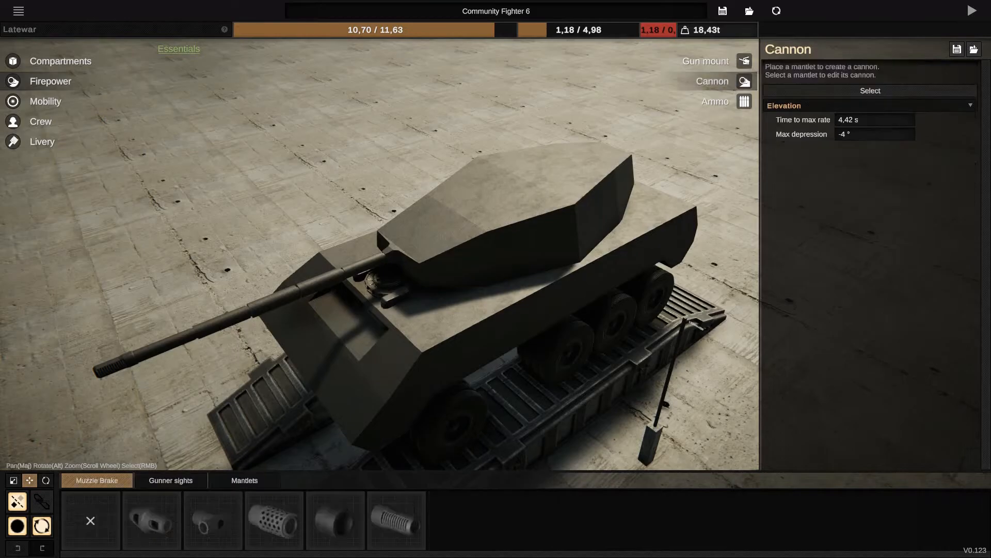
click(397, 525)
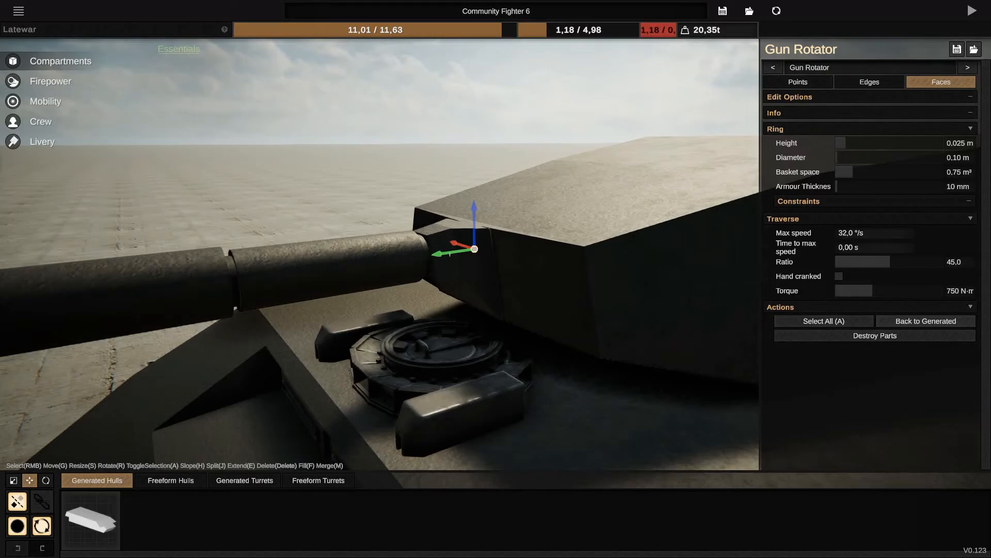
Retune the Gun Rotator traverse ratio to 15 for about 96°/s, then start another test drive
click(473, 252)
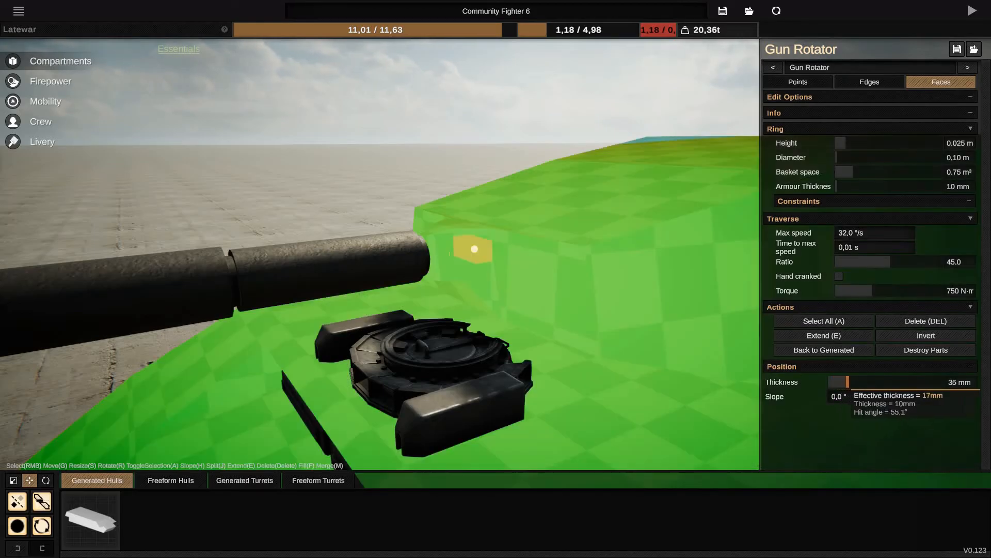
drag(857, 382, 905, 382)
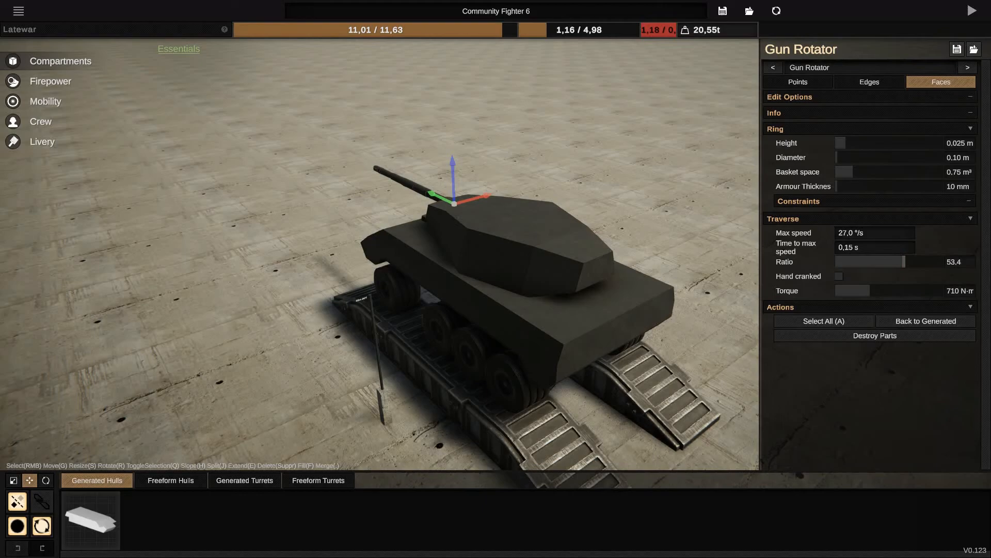
drag(901, 261, 837, 261)
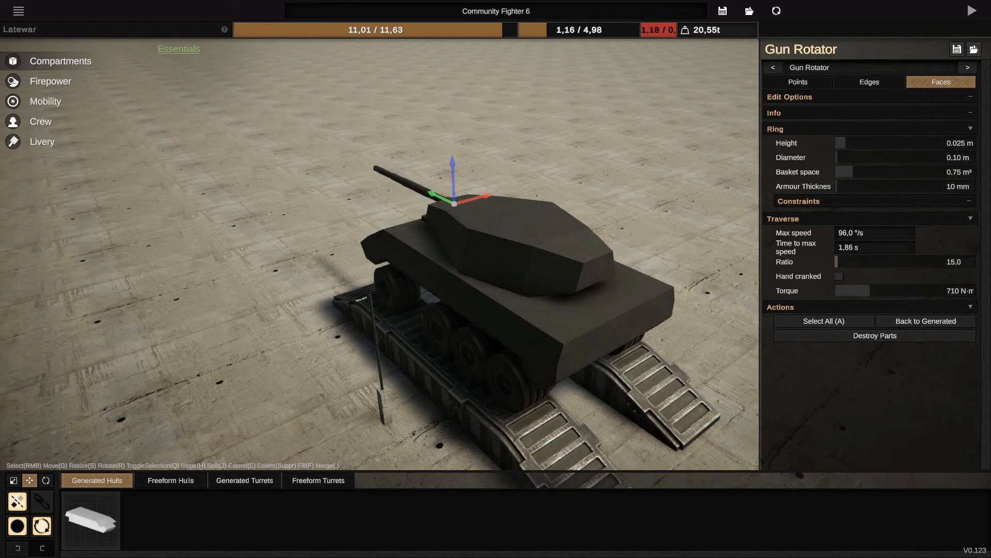
click(970, 8)
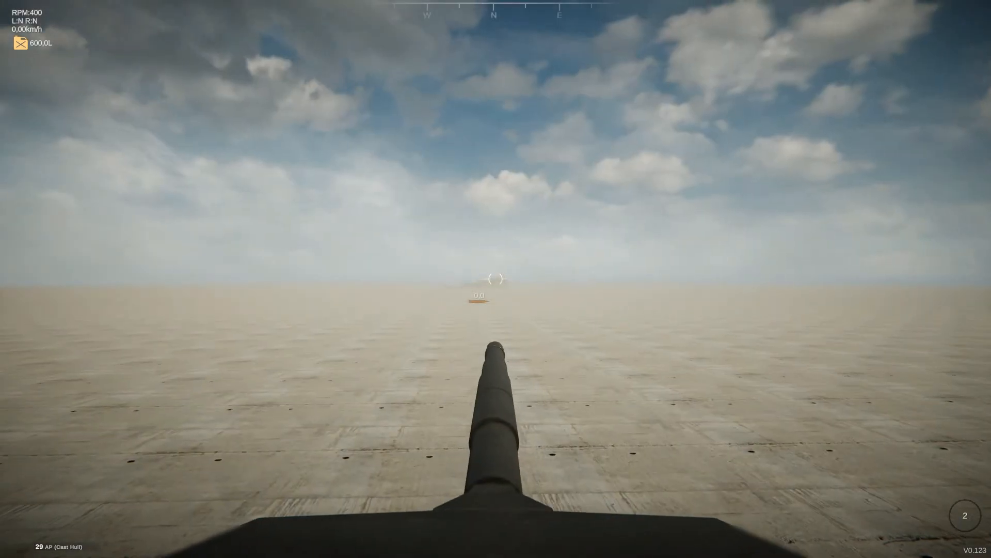